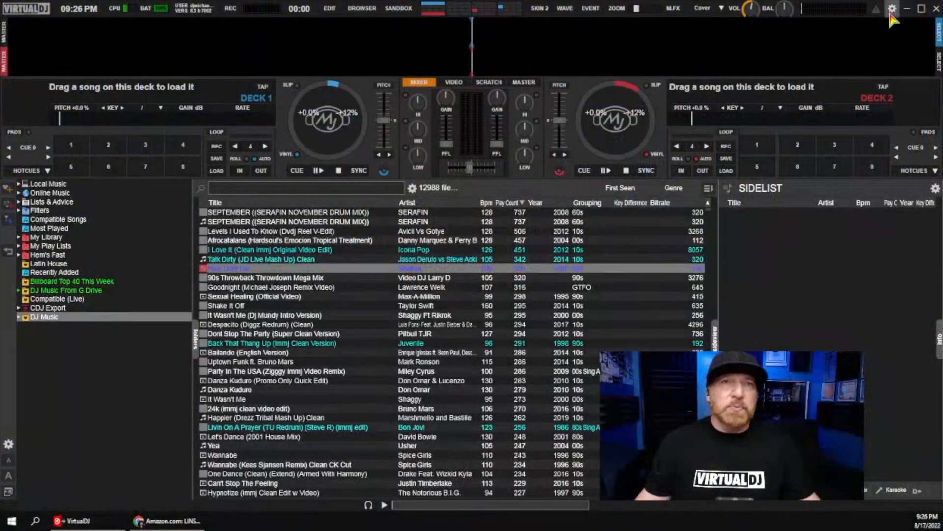
Filter the Options & Tweaks list to 'update' settings such as checkUpdates and earlyAccessUpdates
left_click(894, 9)
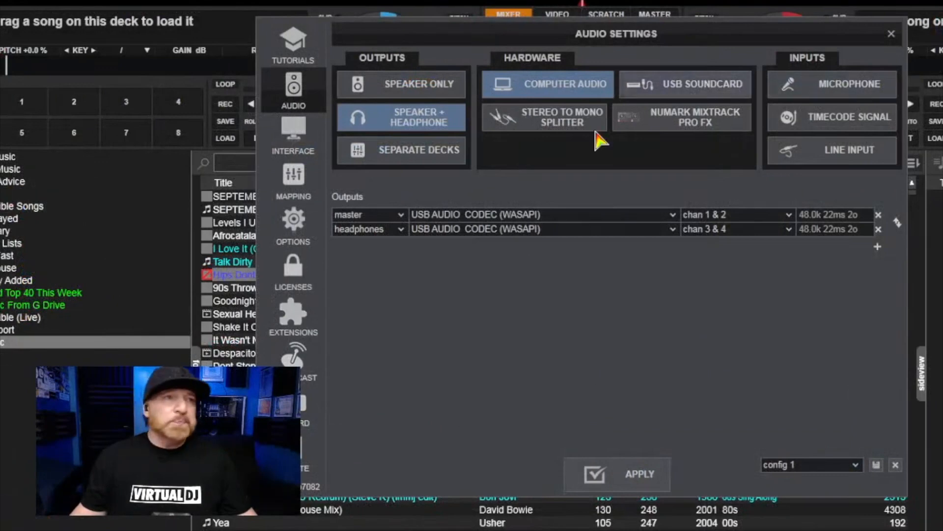
left_click(292, 226)
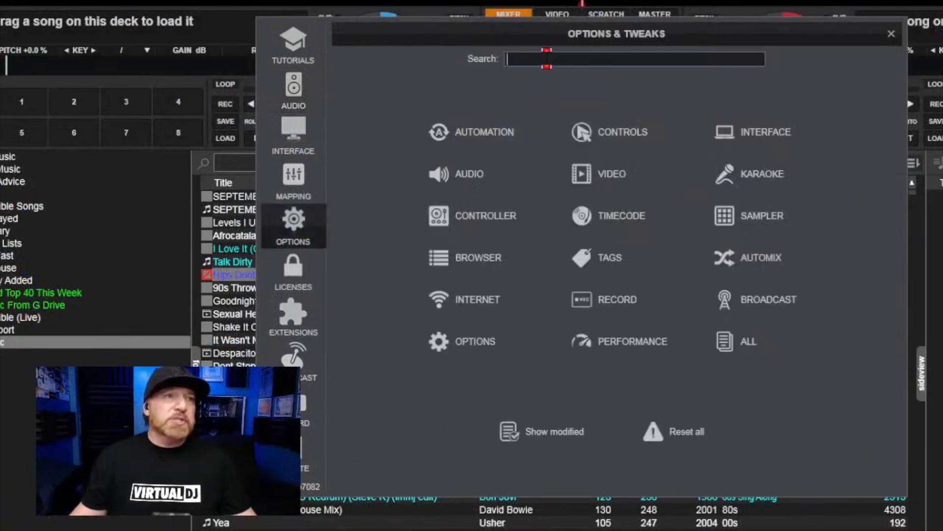
type("up")
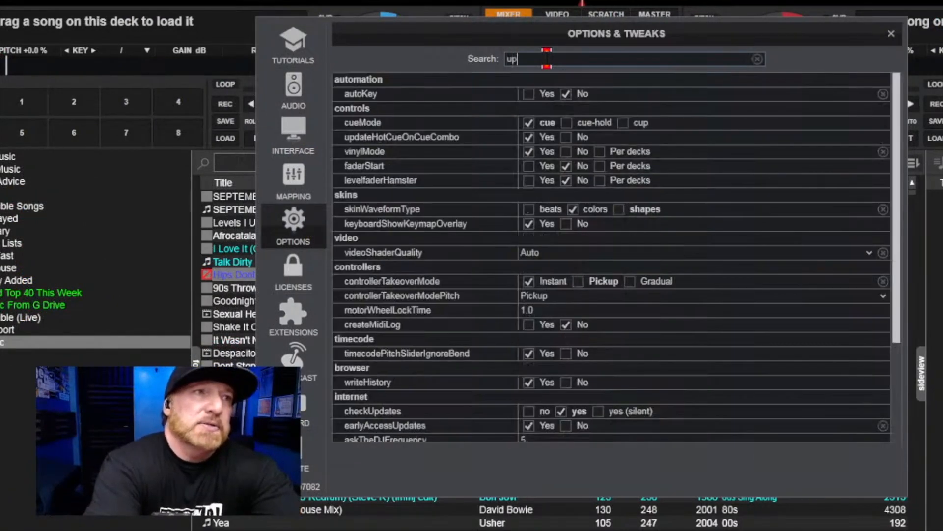
type("date")
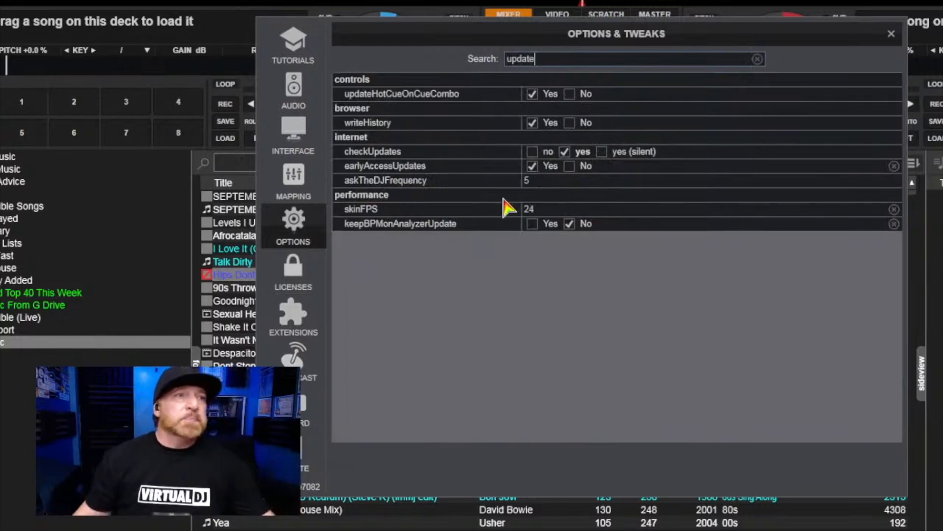
mouse_move(470, 175)
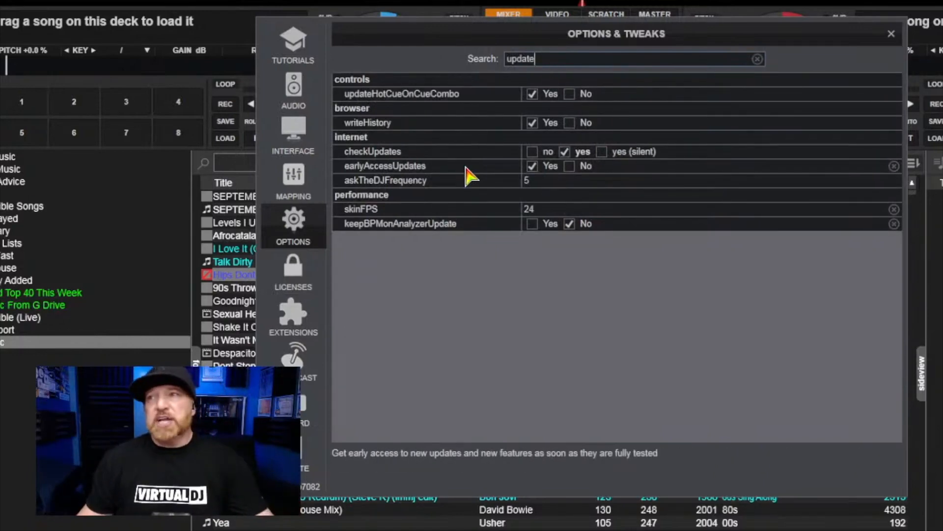
mouse_move(439, 156)
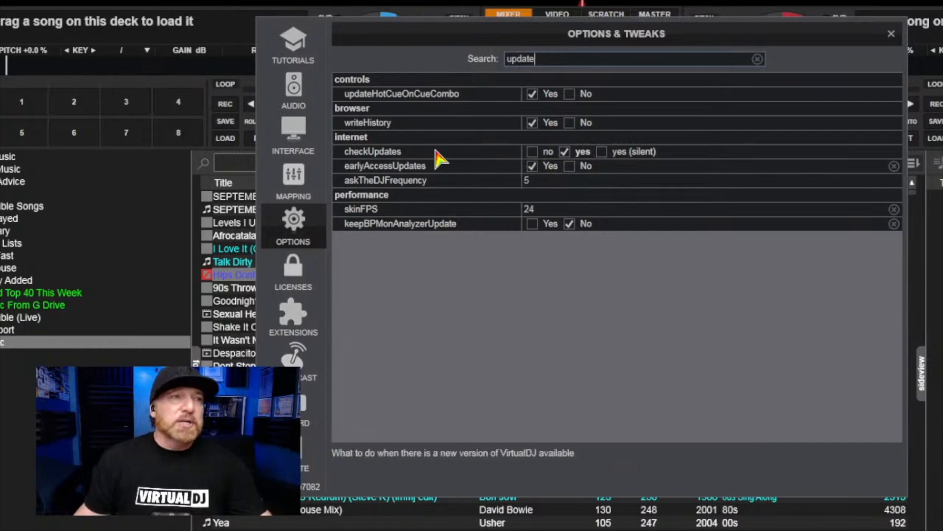
mouse_move(392, 162)
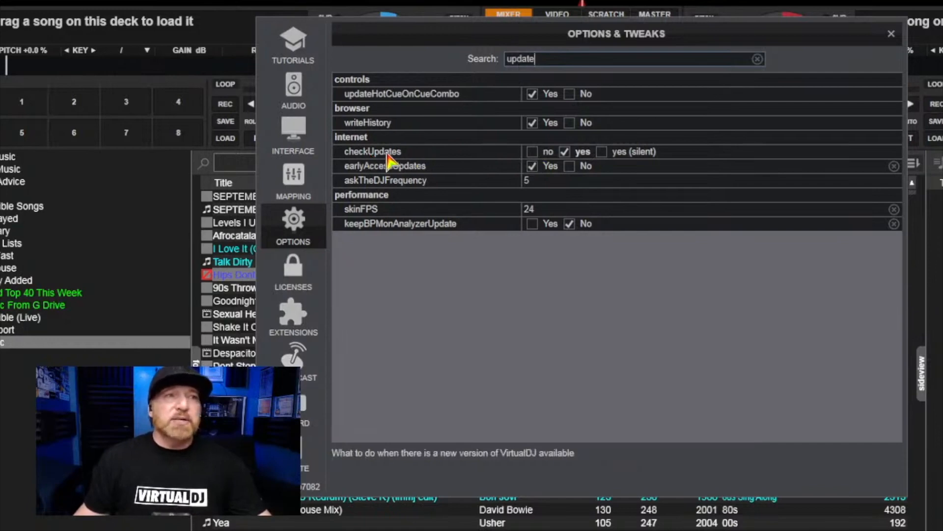
mouse_move(590, 162)
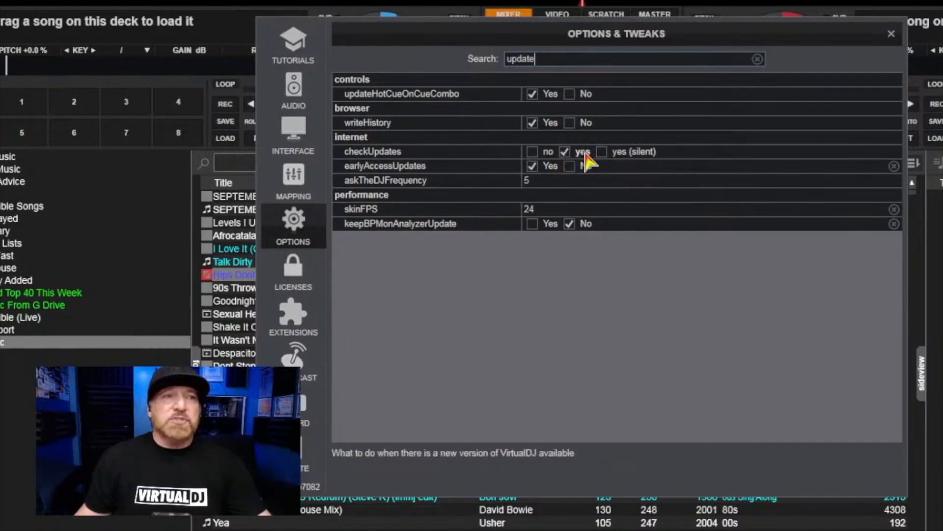
mouse_move(577, 164)
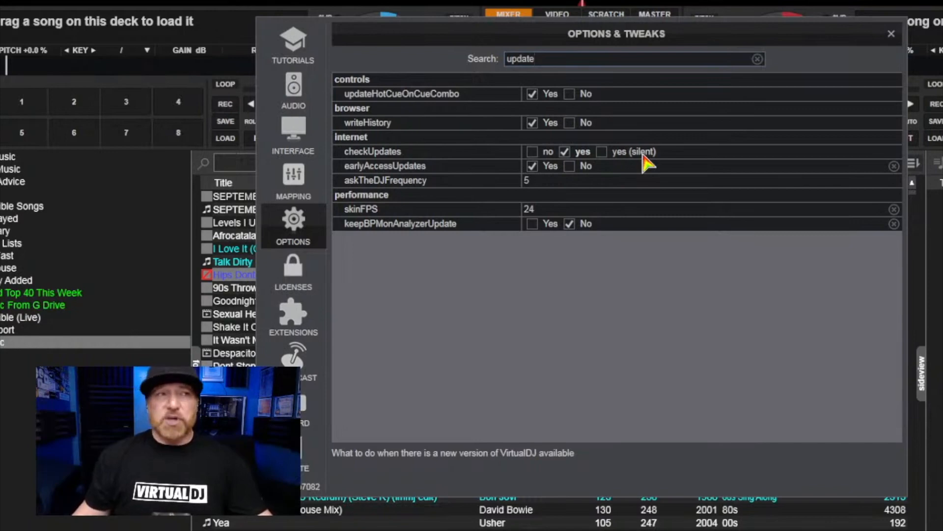
mouse_move(319, 277)
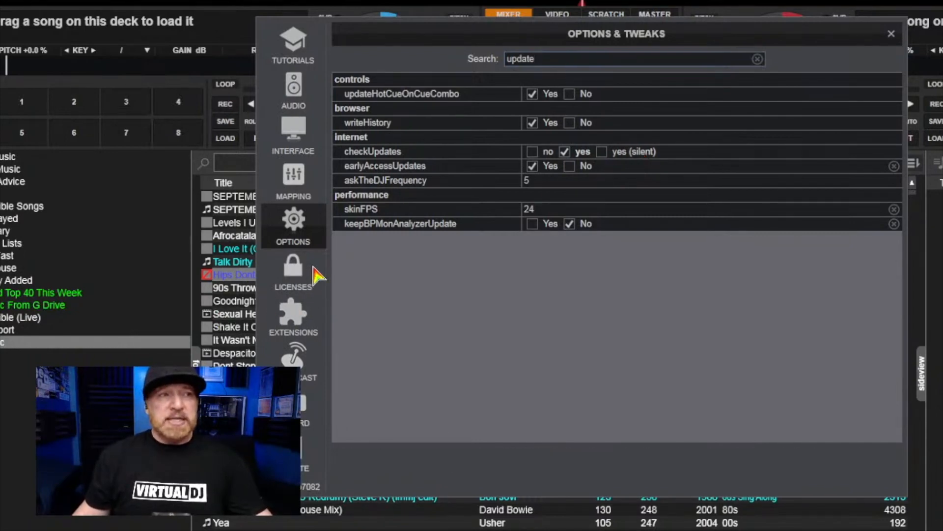
mouse_move(304, 162)
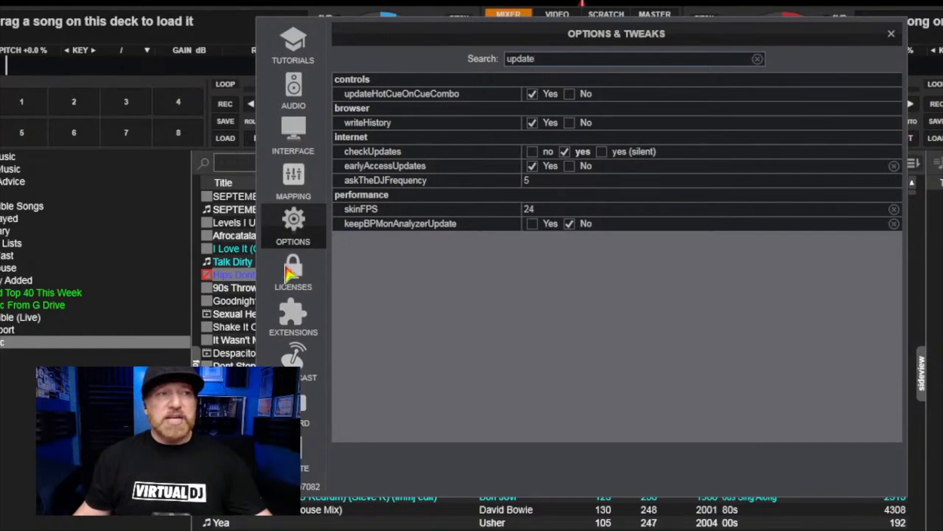
mouse_move(286, 326)
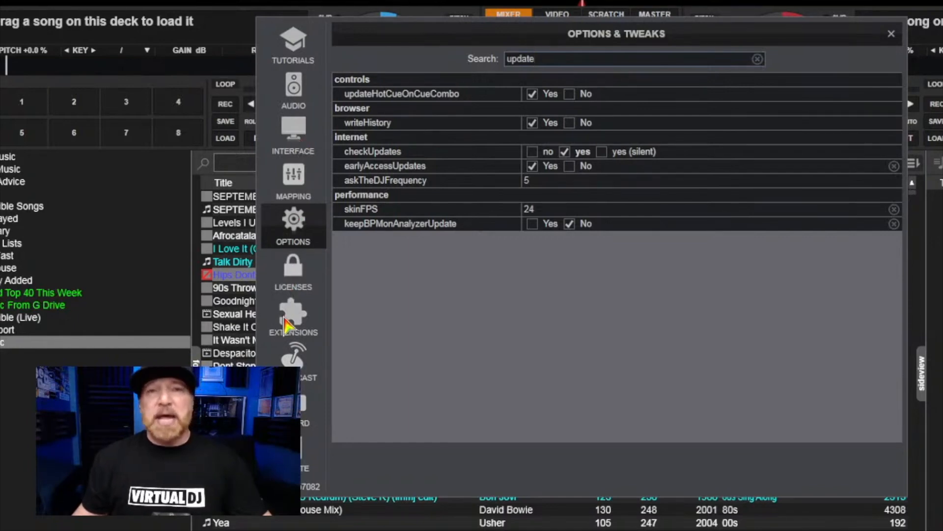
mouse_move(566, 168)
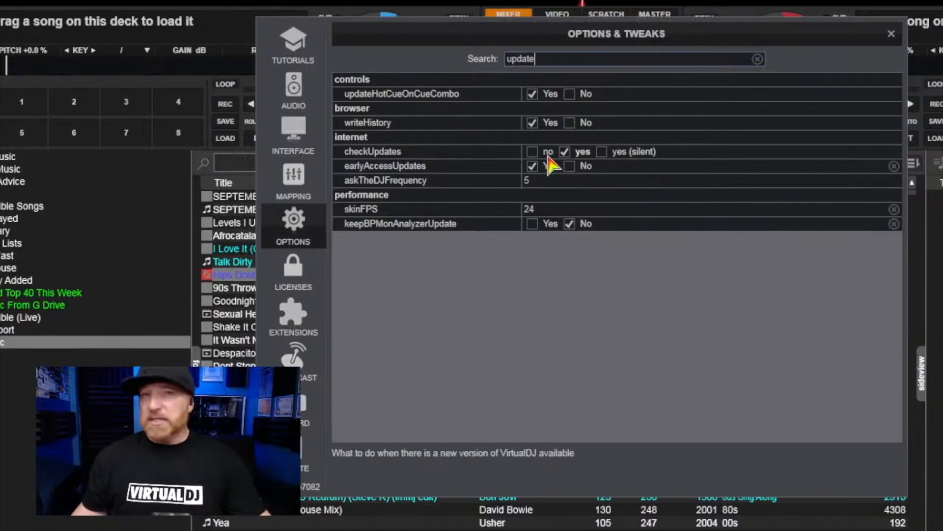
mouse_move(620, 161)
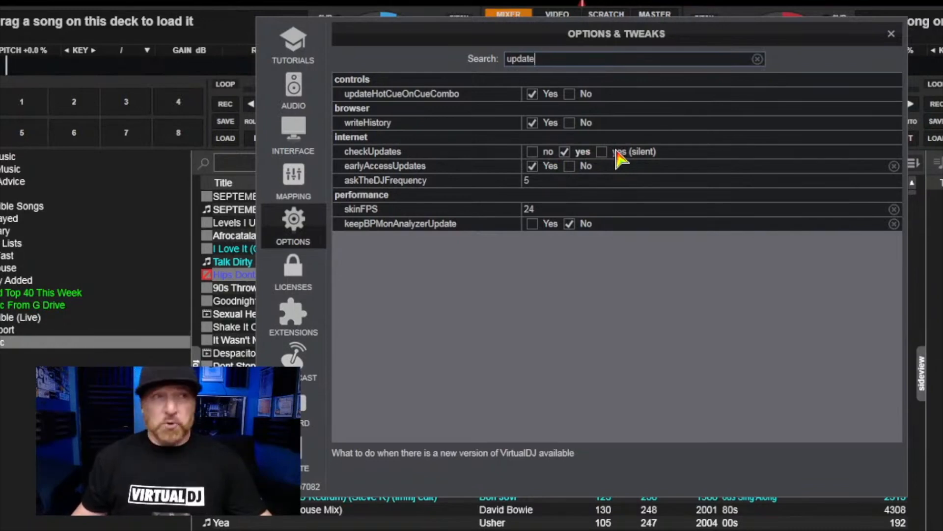
mouse_move(508, 176)
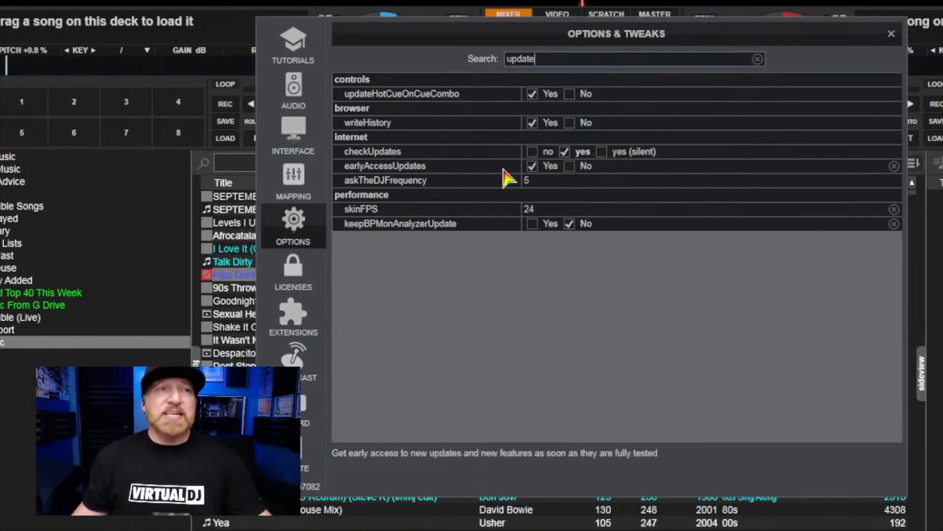
mouse_move(539, 181)
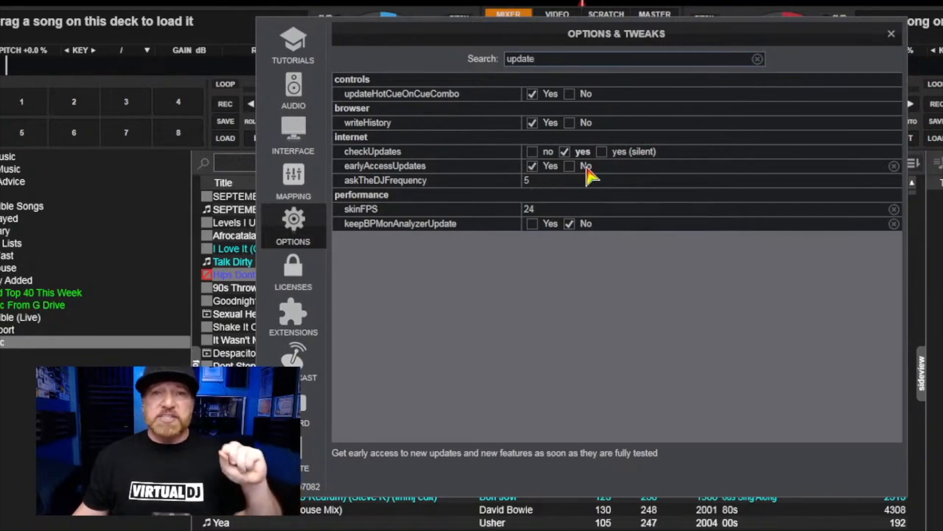
mouse_move(538, 183)
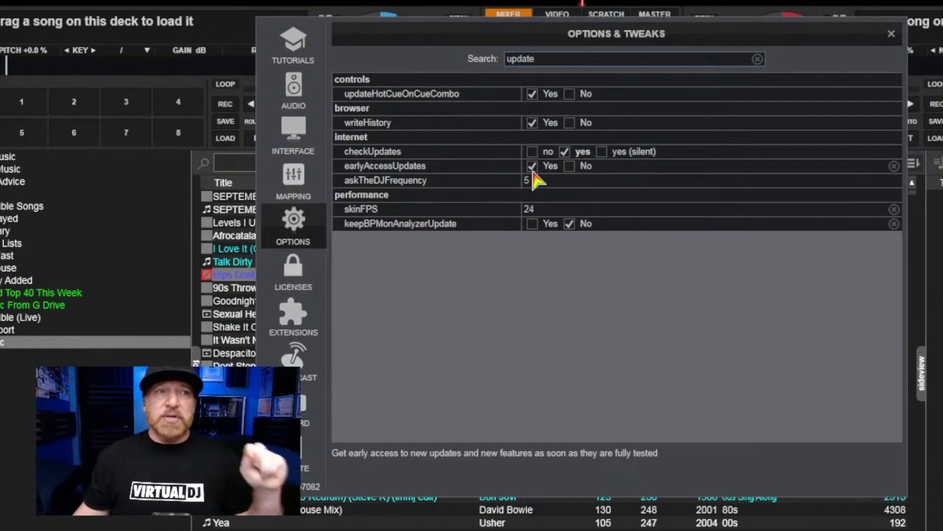
mouse_move(538, 184)
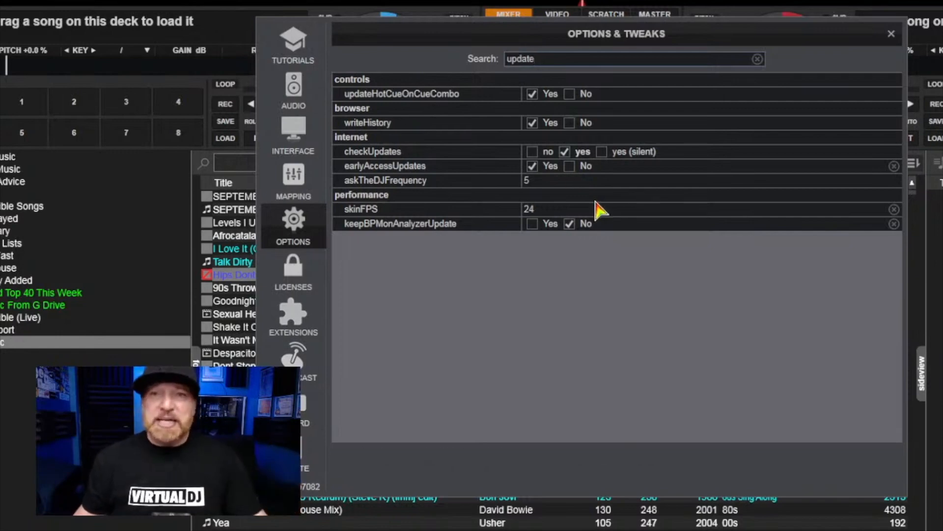
mouse_move(550, 168)
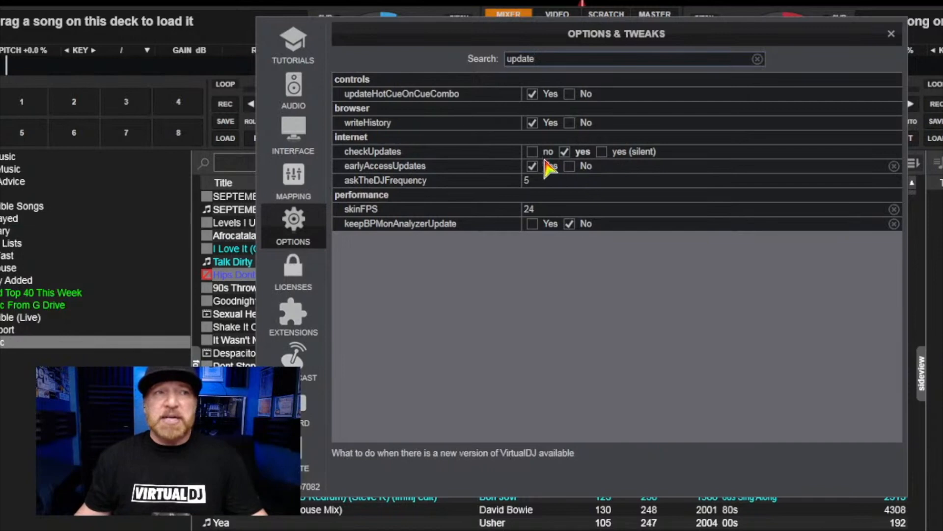